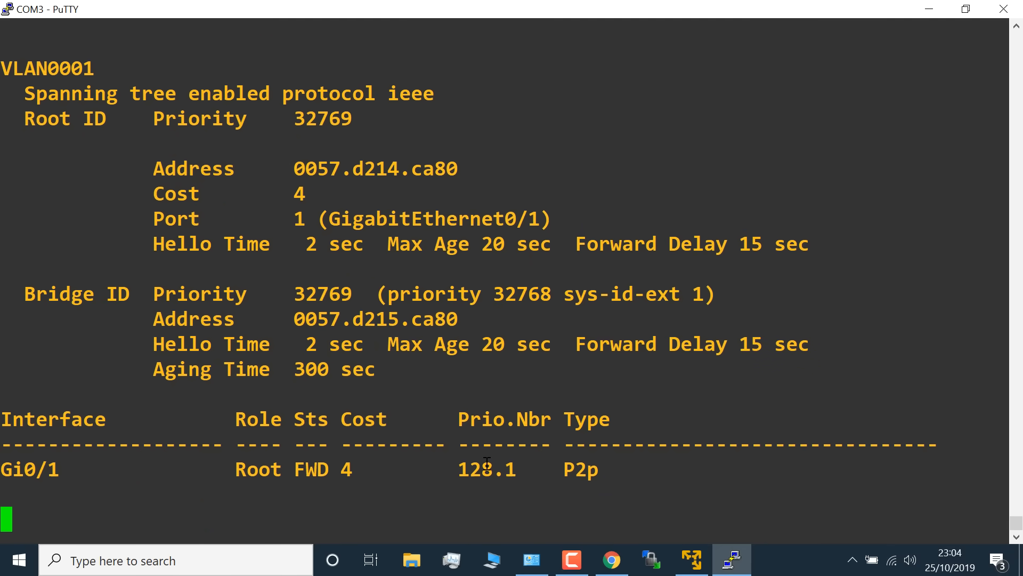
Step: Scroll the PuTTY spanning-tree output down to the VLAN0002 section
scroll("down", 3)
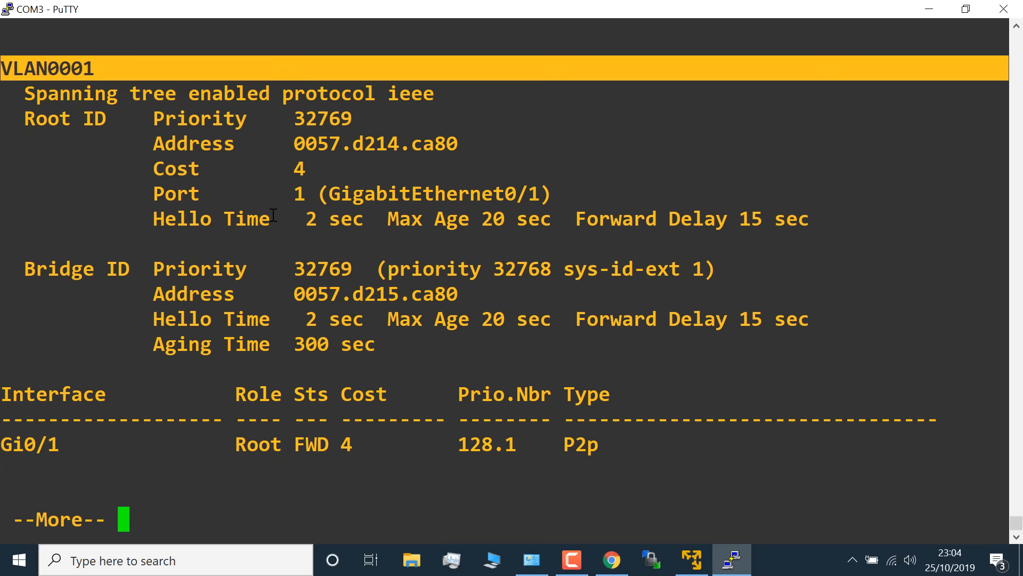
mouse_move(242, 119)
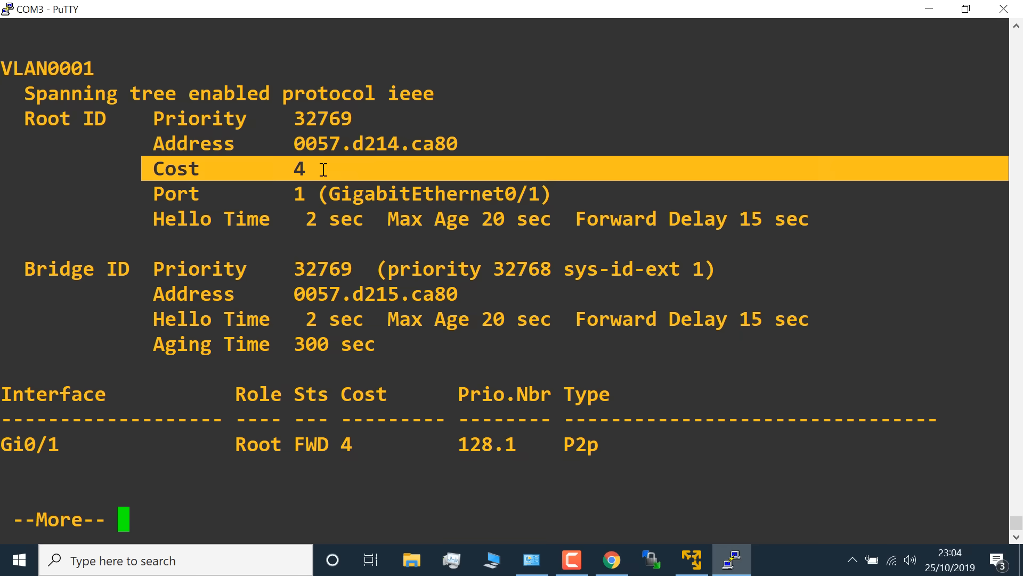
mouse_move(287, 390)
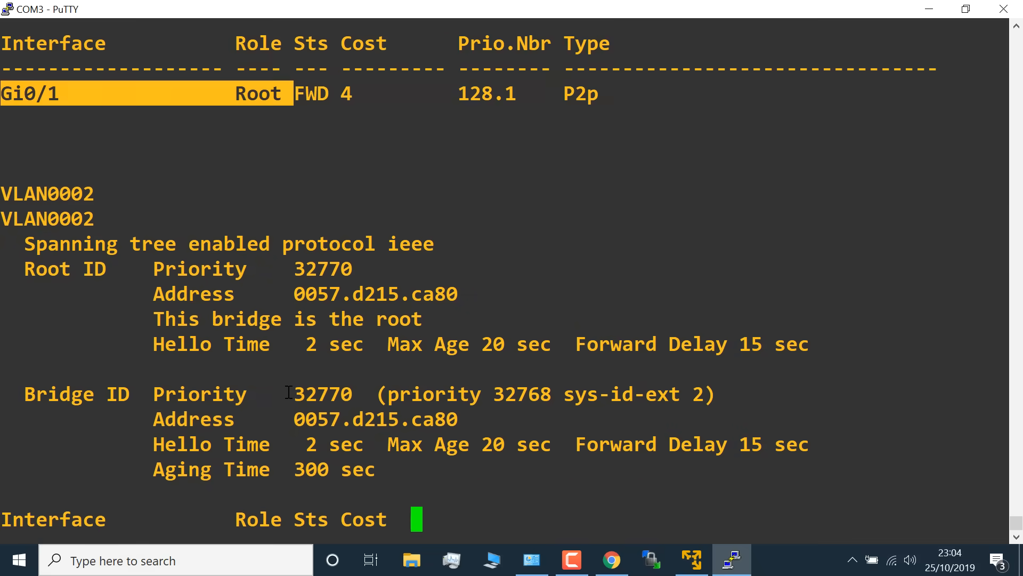
scroll("down", 3)
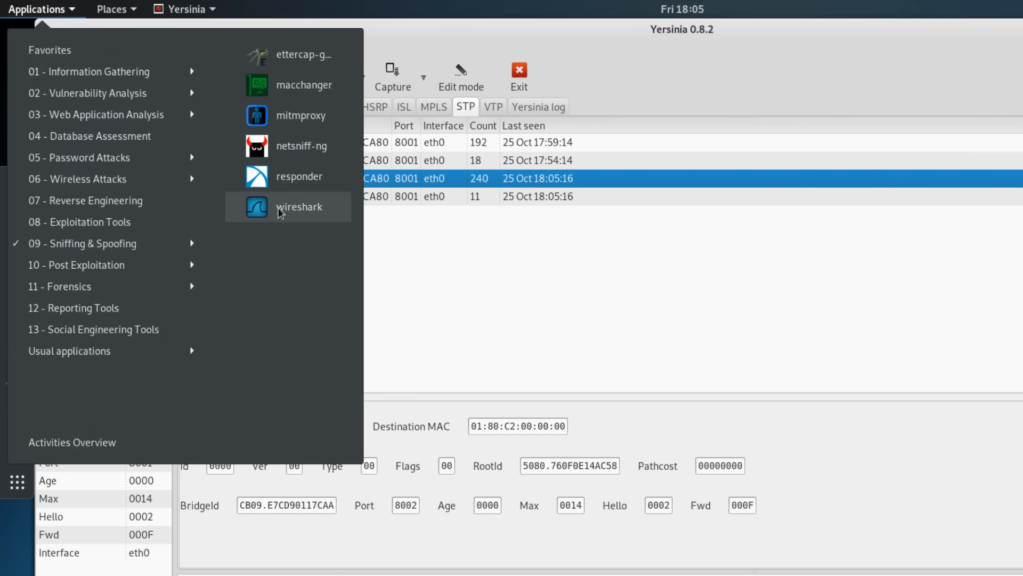
Step: Launch Wireshark, capture on eth0, and type the dhcp display filter
left_click(300, 207)
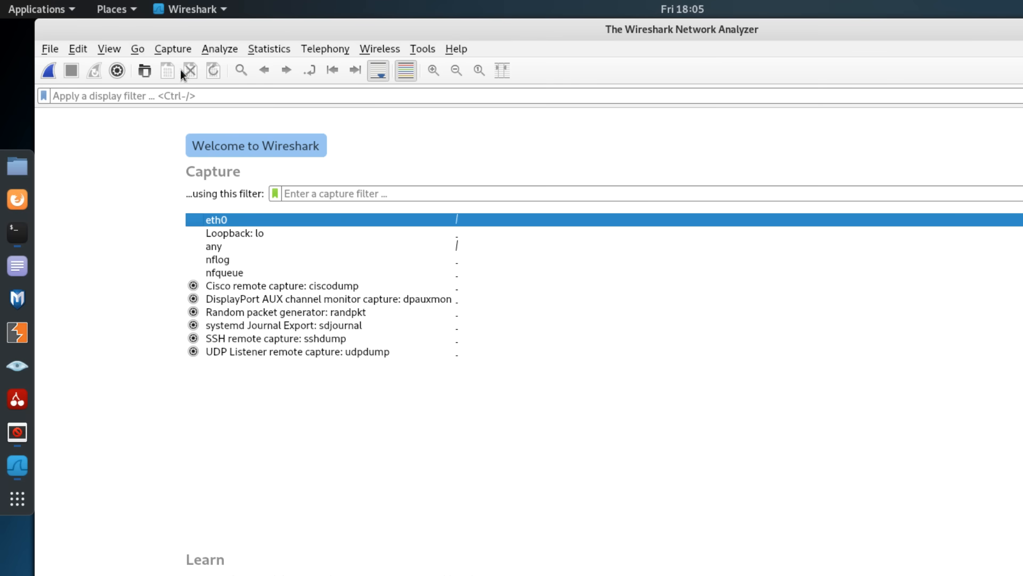
left_click(47, 70)
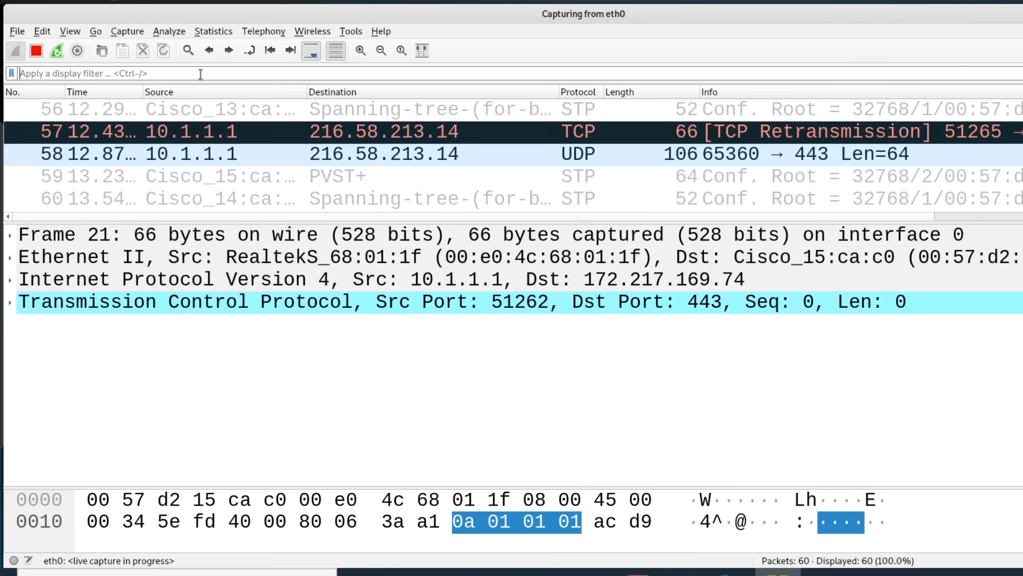
type("dhcp")
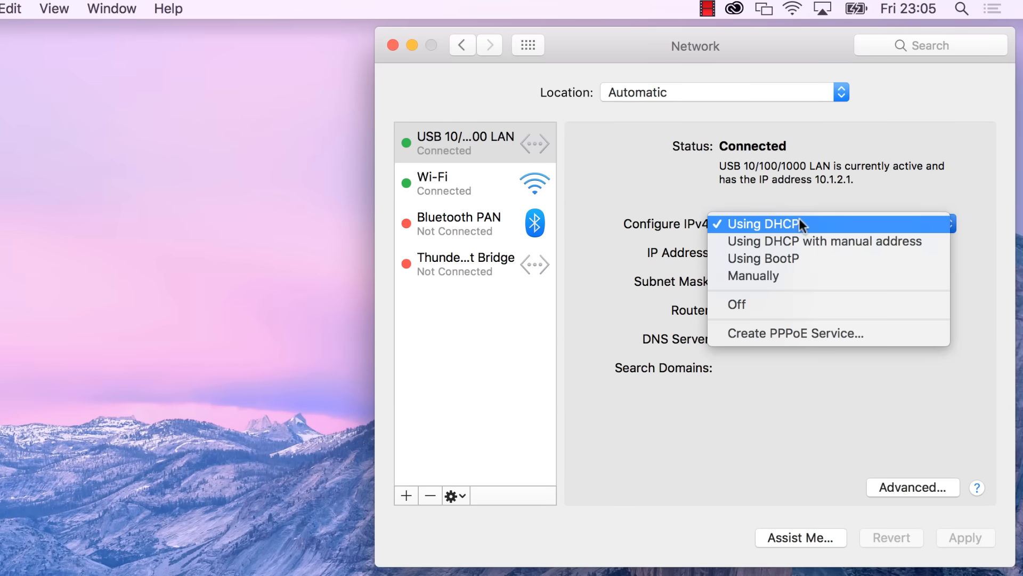
Step: Set the USB LAN adapter's IPv4 to Off, apply, then reapply Using DHCP
left_click(736, 304)
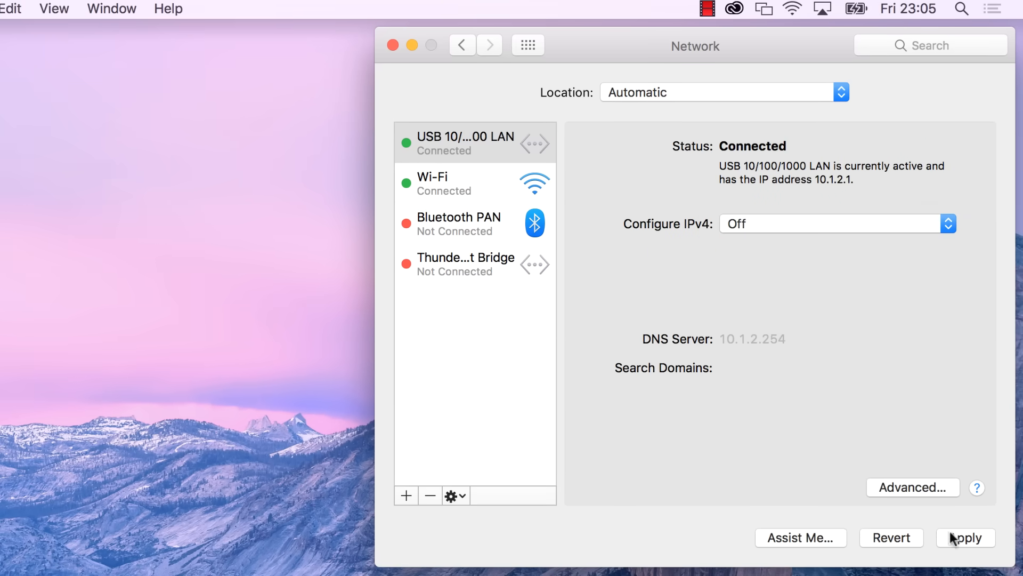
left_click(966, 537)
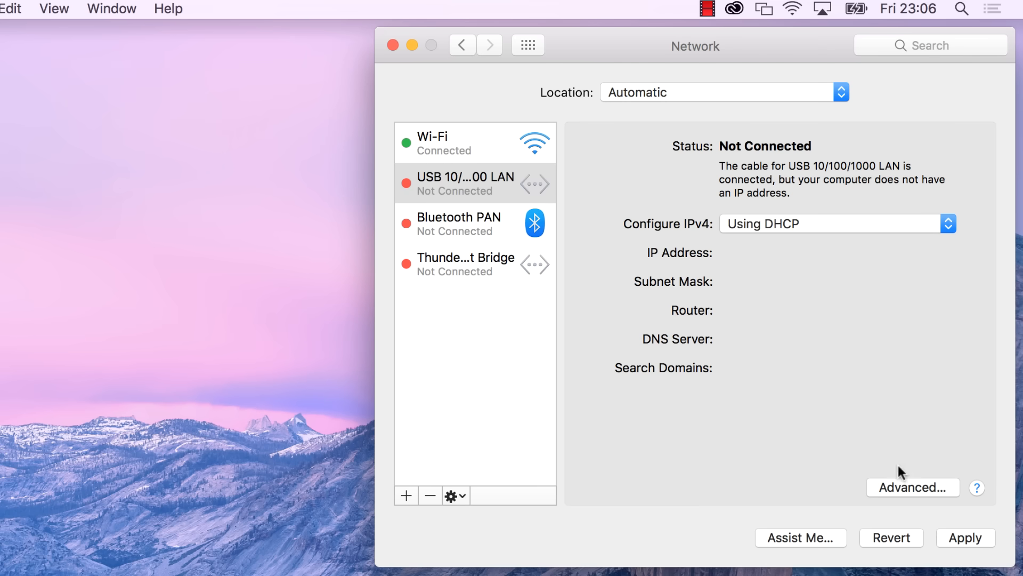
left_click(965, 537)
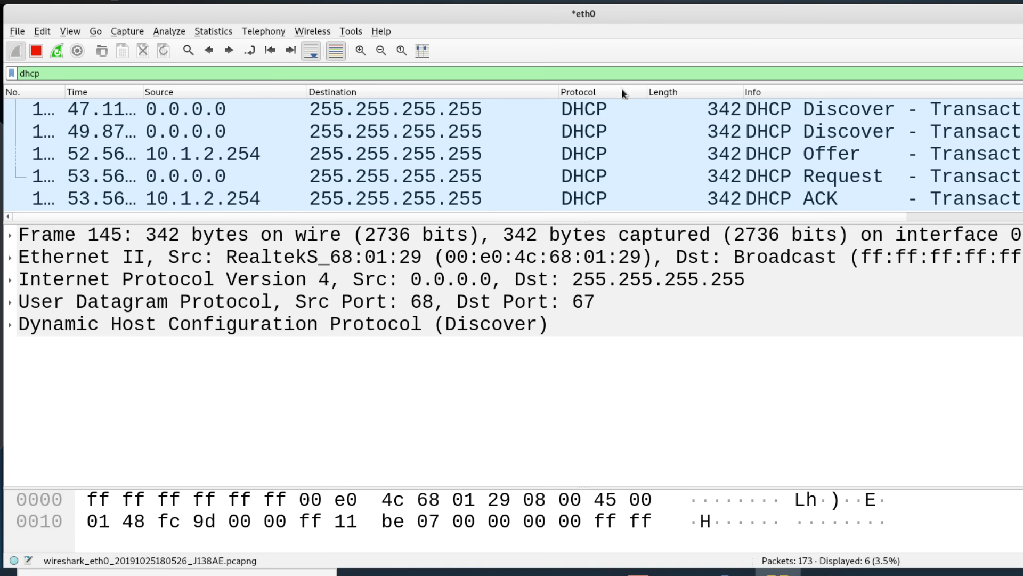
Step: Inspect the DHCP Discover, Request, and ACK from 10.1.2.254, expanding the ACK details
left_click(392, 109)
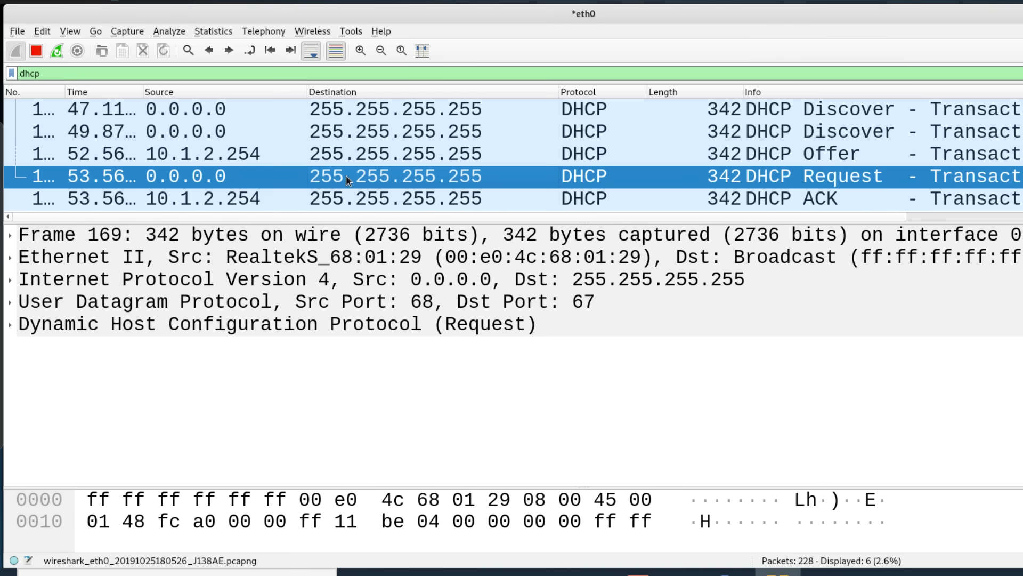
left_click(392, 199)
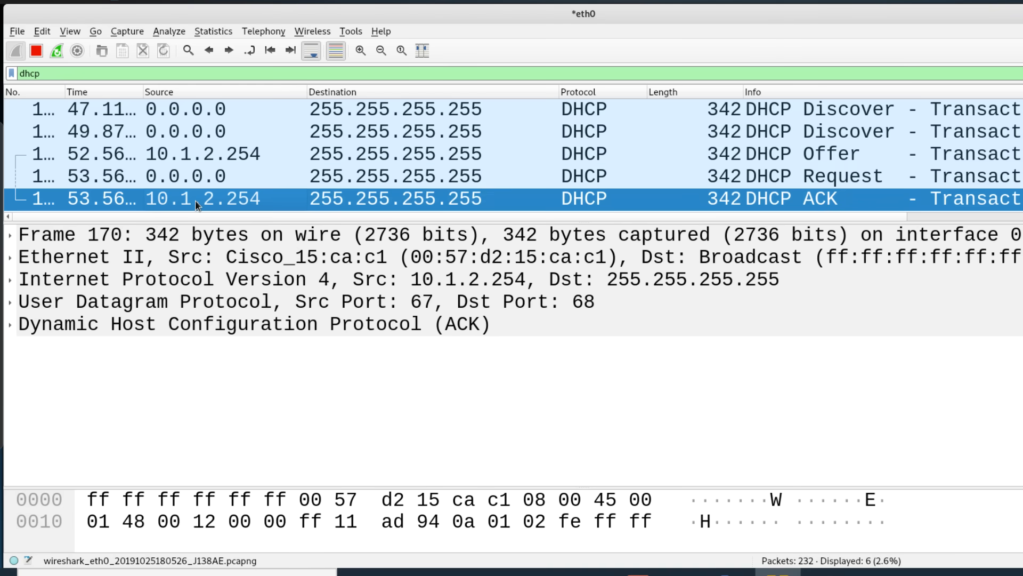
left_click(26, 325)
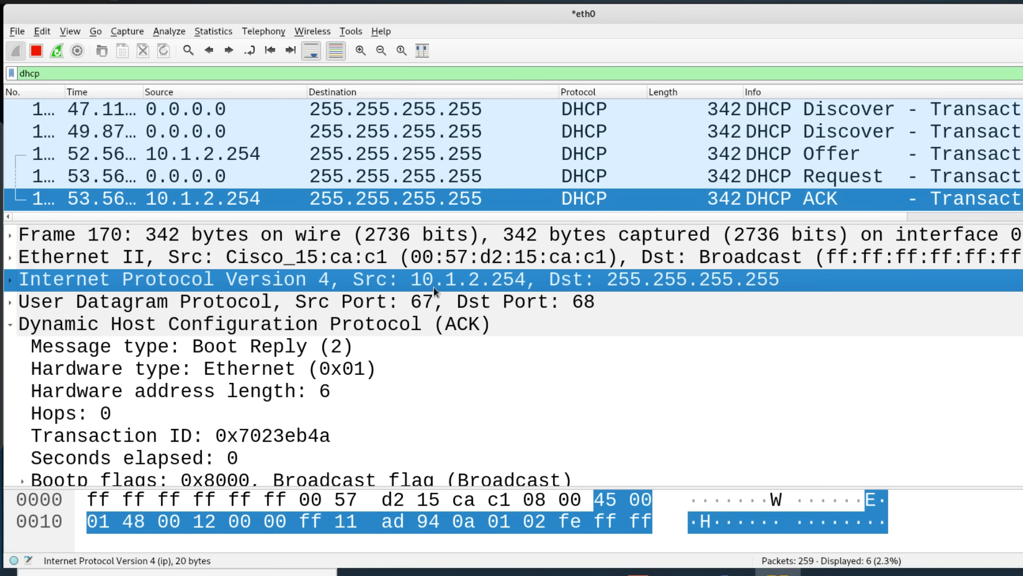
scroll("down", 3)
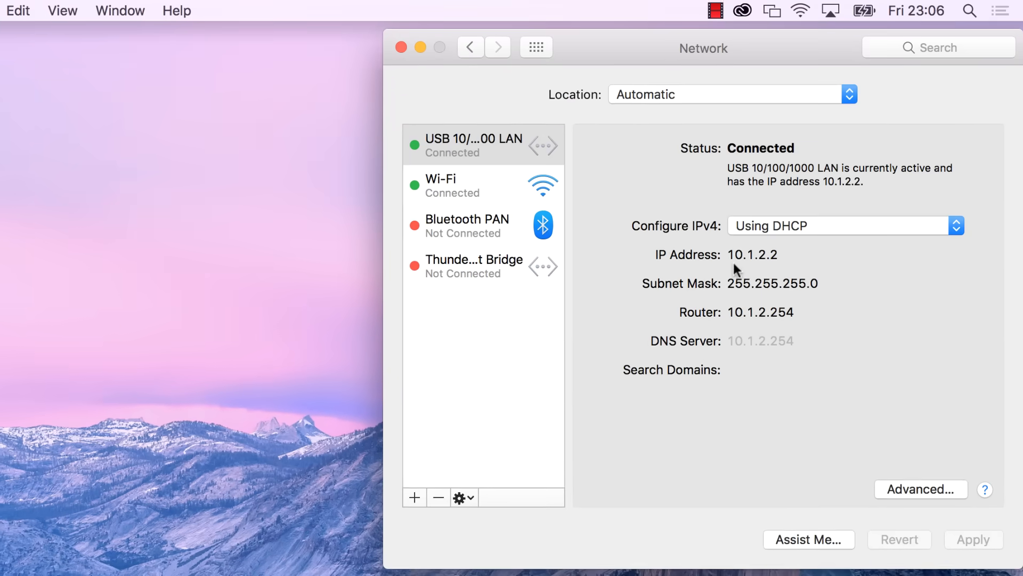
mouse_move(813, 258)
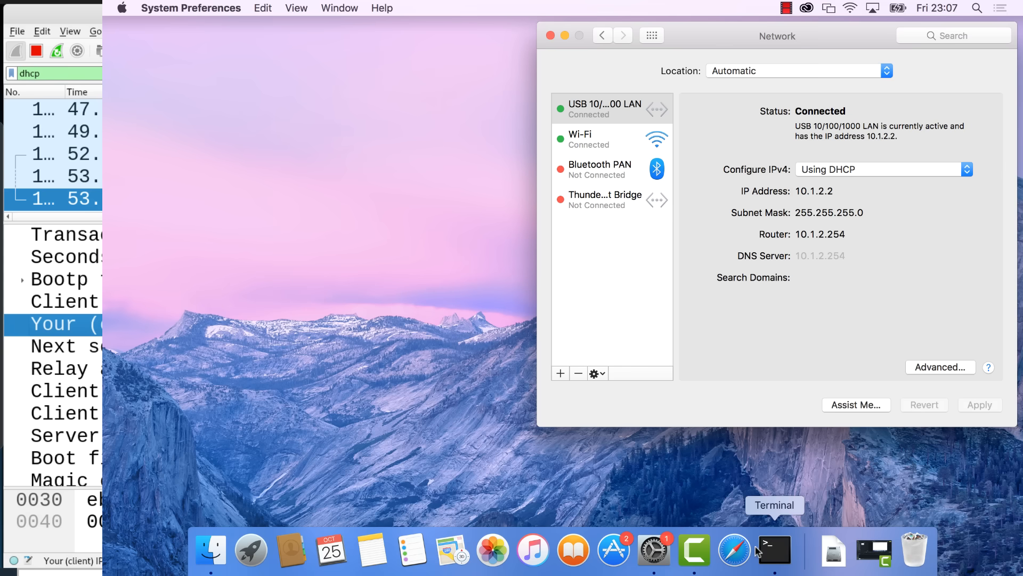
Step: Open Terminal from the Dock and type a ping to 10.1.2
left_click(774, 550)
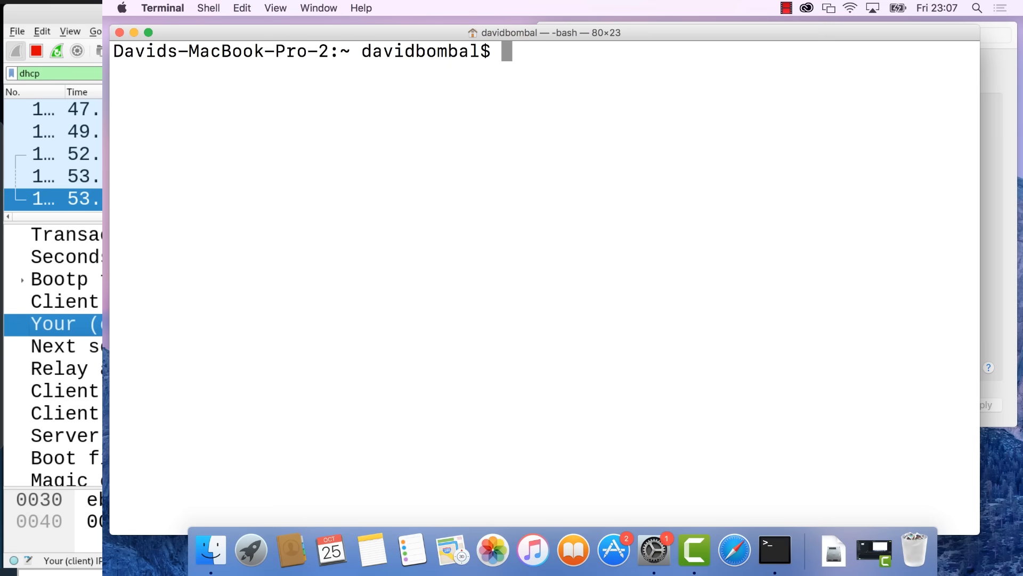
type("ping 10.1.")
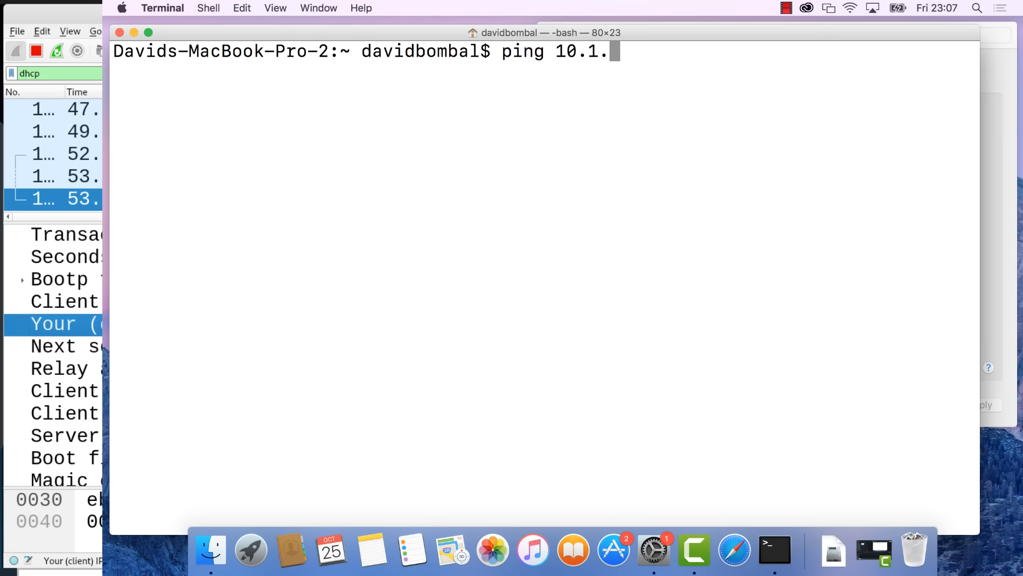
type("2.")
left_click(55, 73)
type("arp")
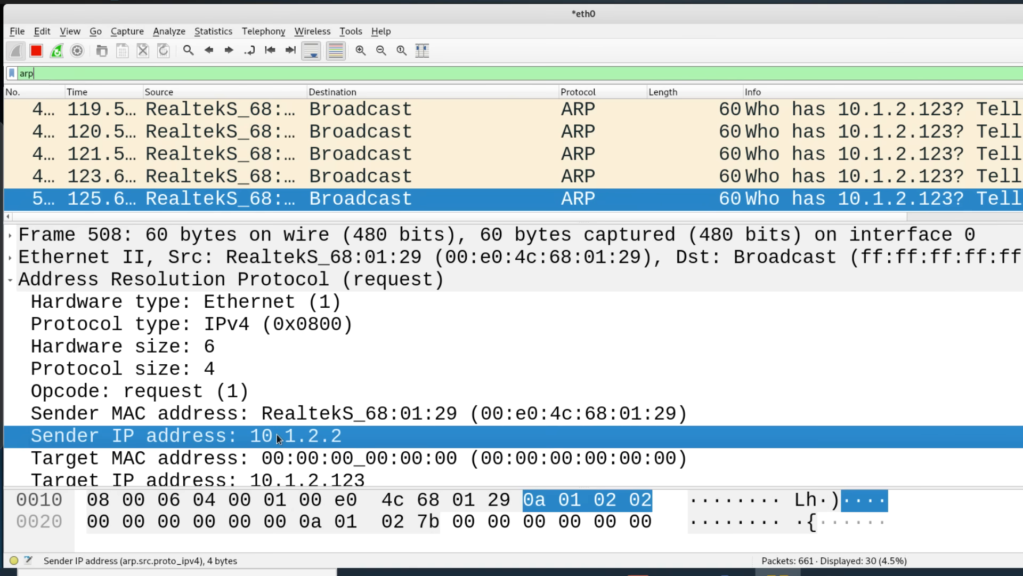
Step: Check the ARP request's sender IP 10.1.2.2 and empty target MAC for 10.1.2.123
left_click(196, 457)
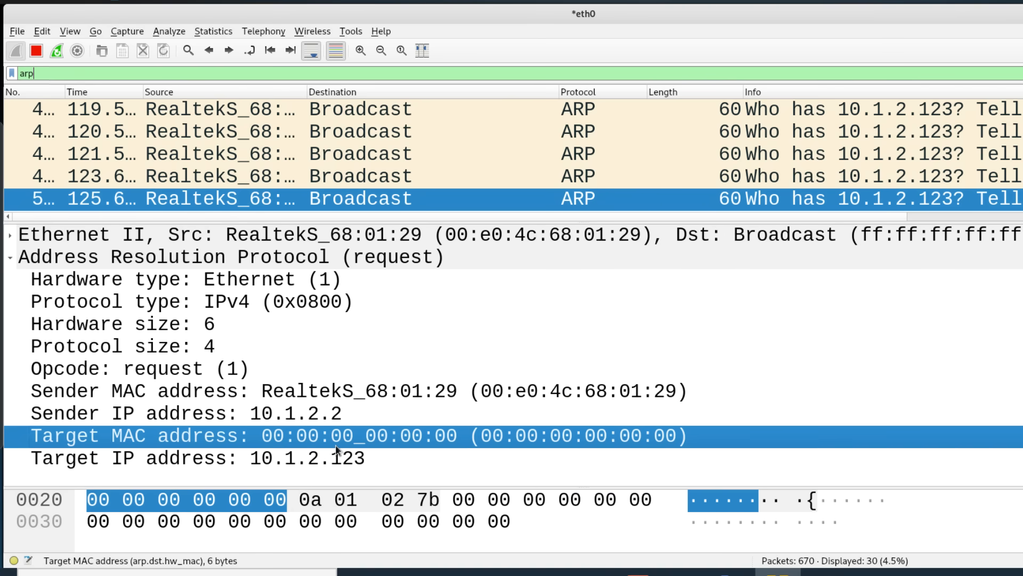
left_click(774, 549)
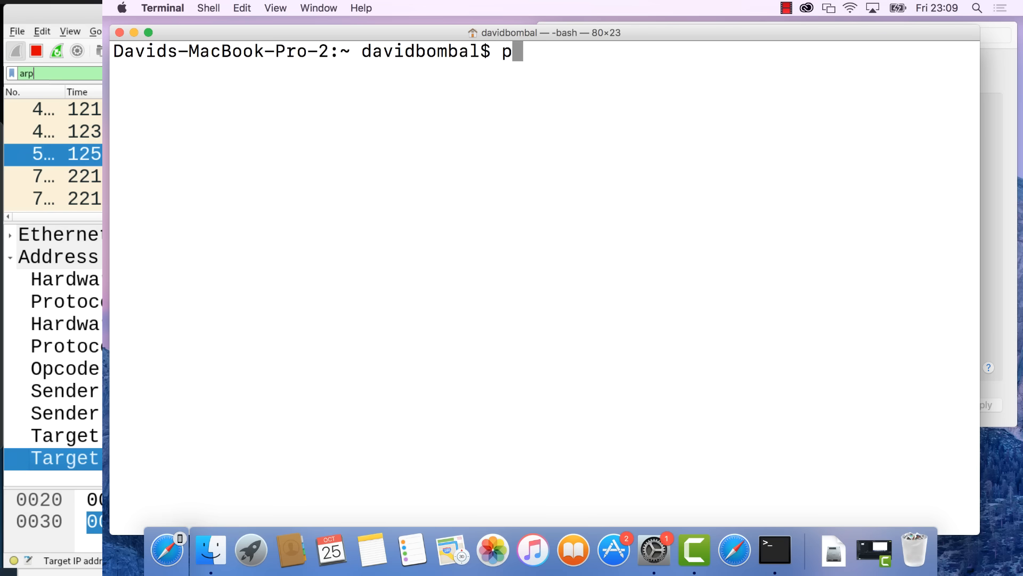
Step: Type a ping to multicast address 239.1.2 in Terminal
type("ing 239.")
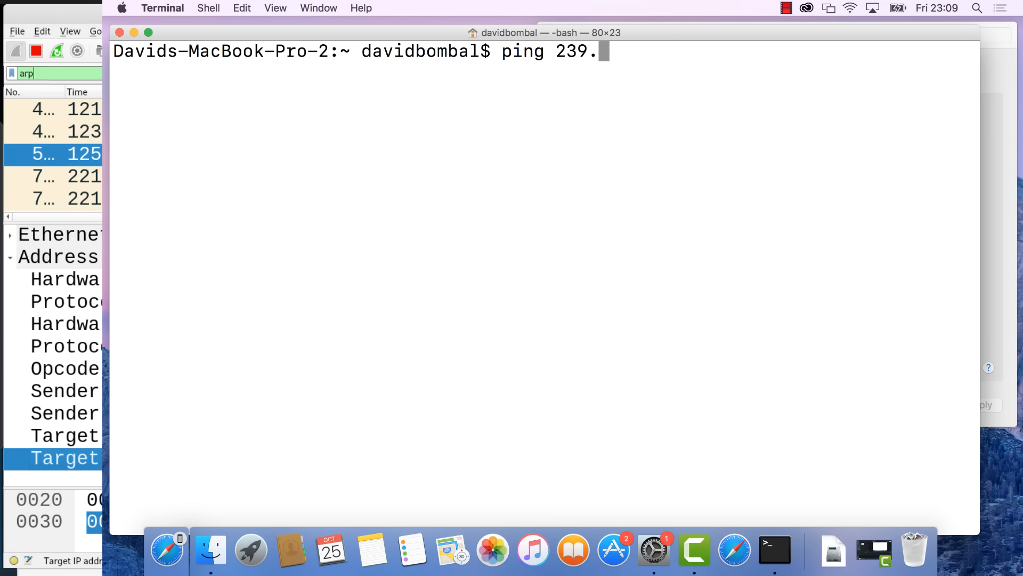
type("1.2")
left_click(54, 73)
type("icmdp")
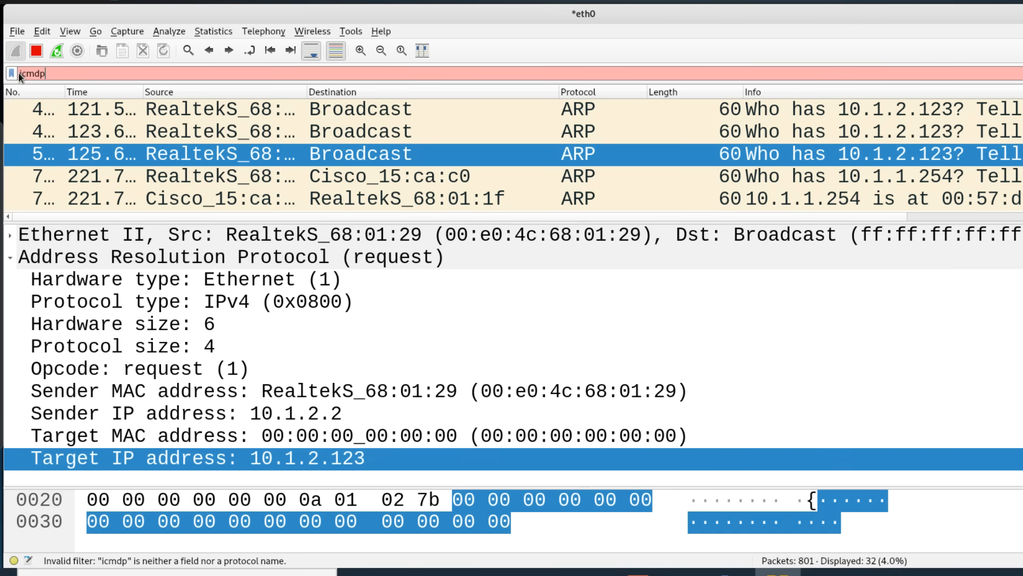
mouse_move(96, 79)
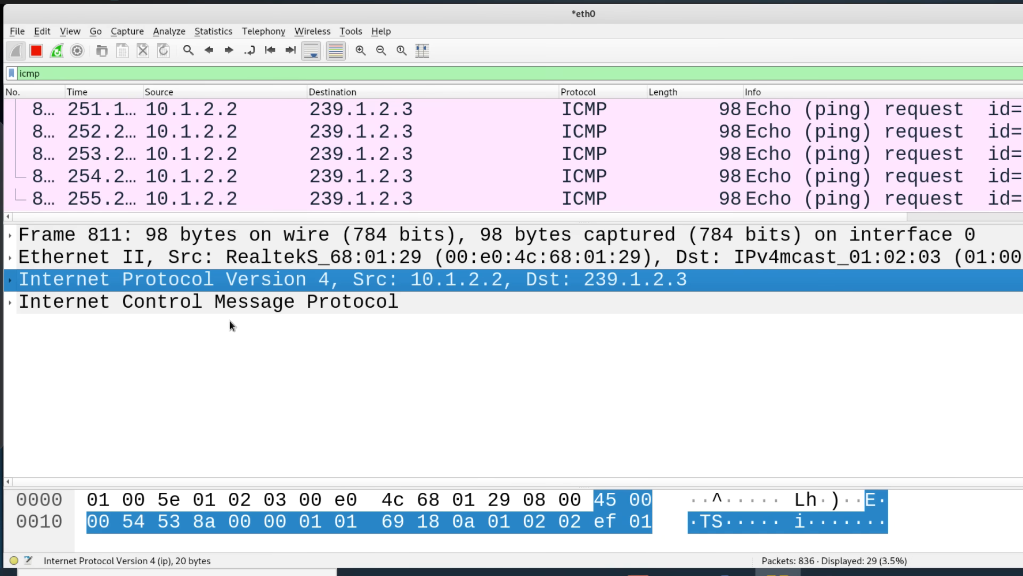
Step: Expand the ICMP details of an echo request from 10.1.2.2 to 239.1.2.3
left_click(9, 300)
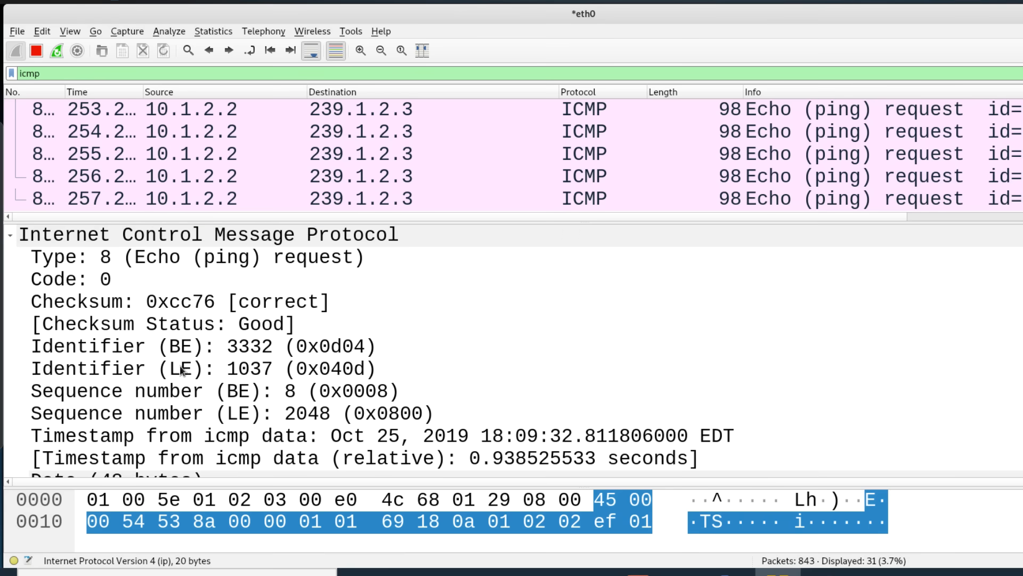